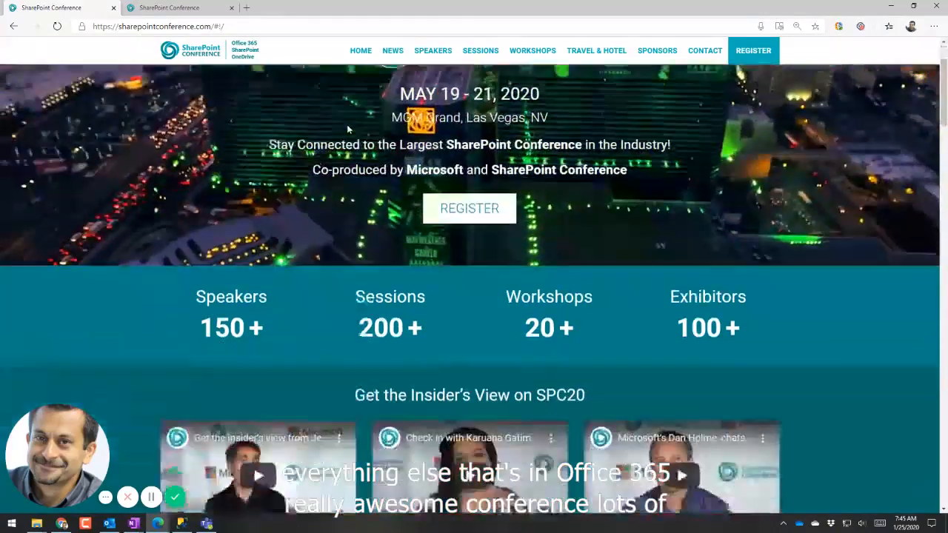
Scroll the homepage past the banner, event stats and videos down to Meet Our First Speakers
scroll(down, 3)
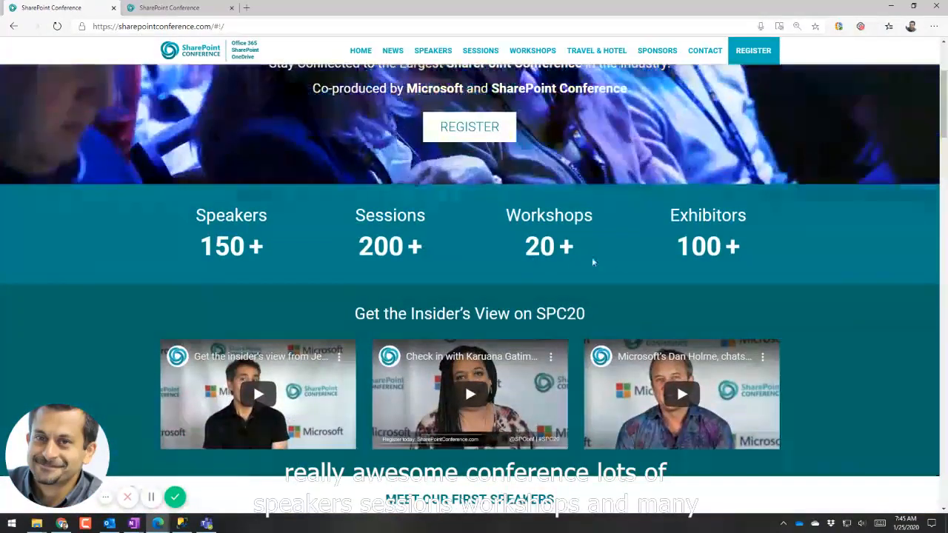
scroll(down, 3)
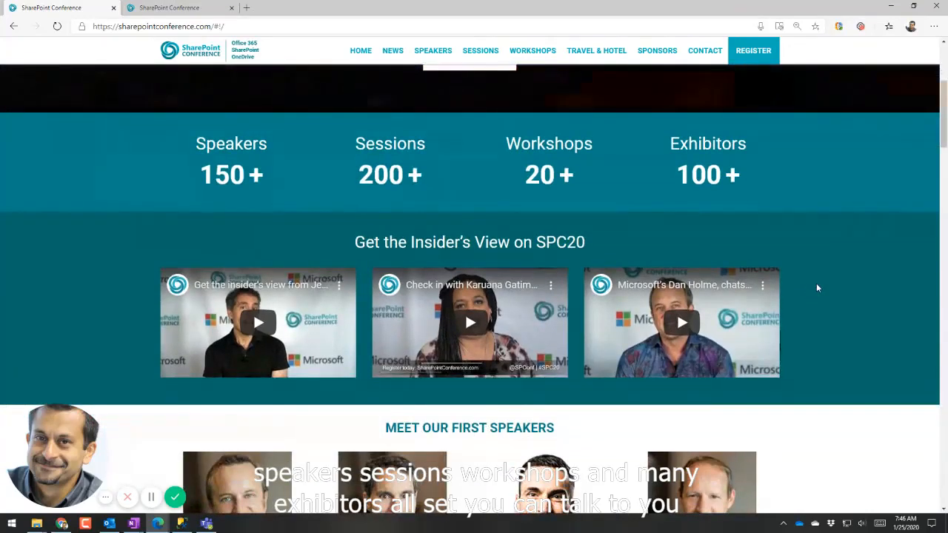
scroll(down, 3)
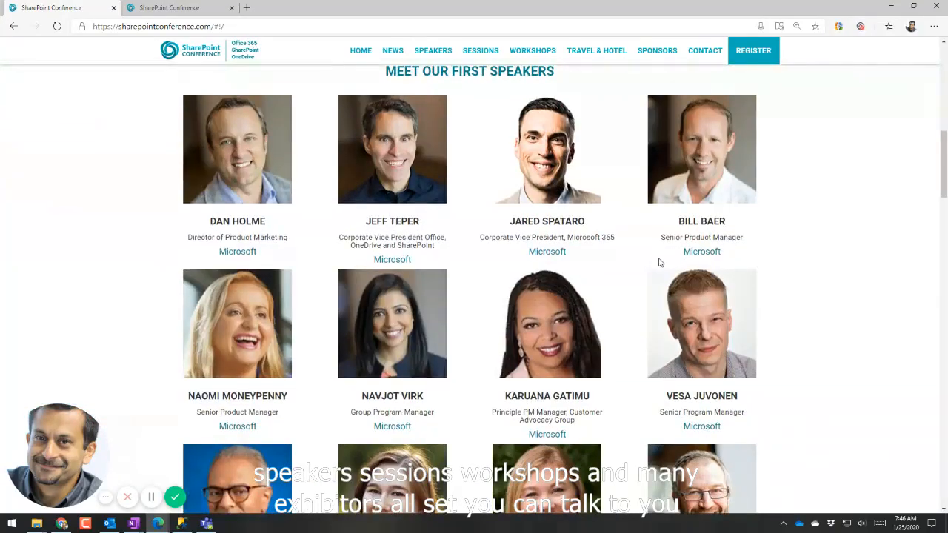
mouse_move(781, 274)
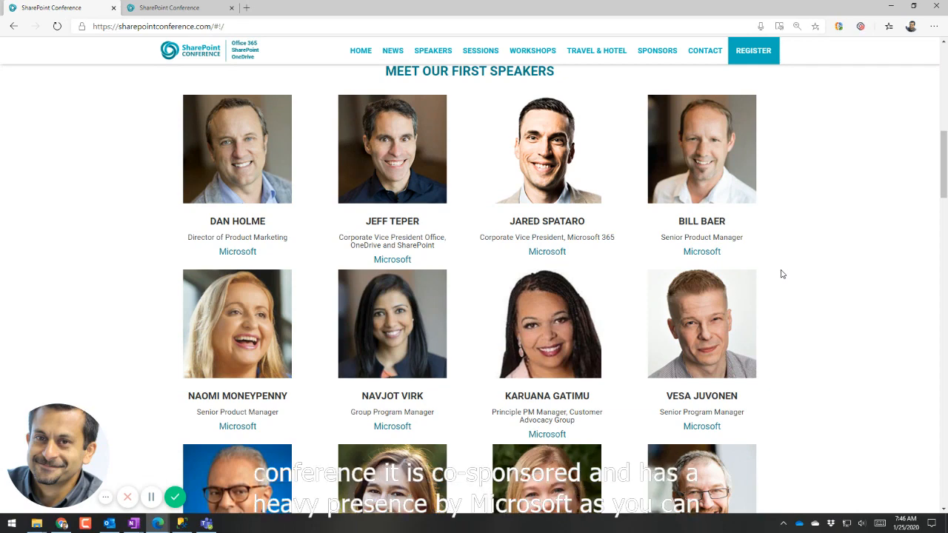
scroll(down, 3)
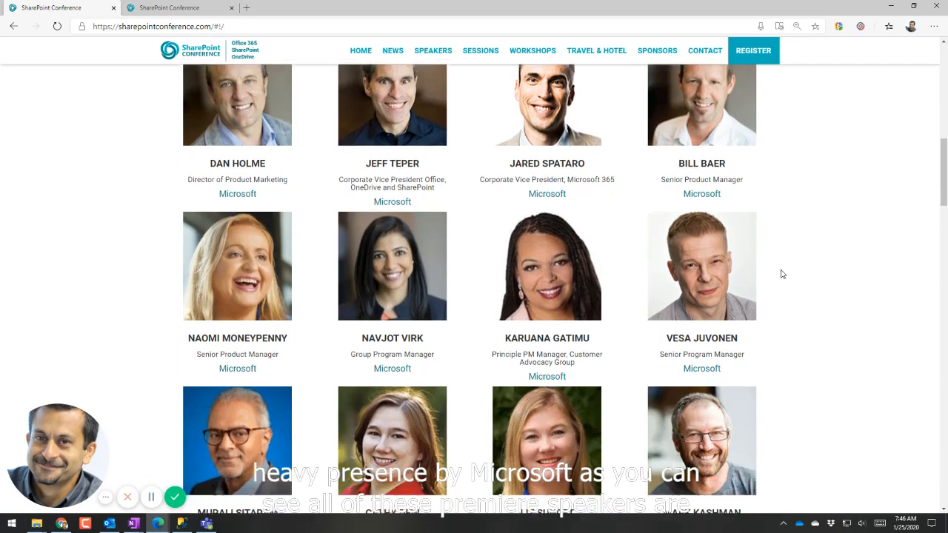
scroll(down, 3)
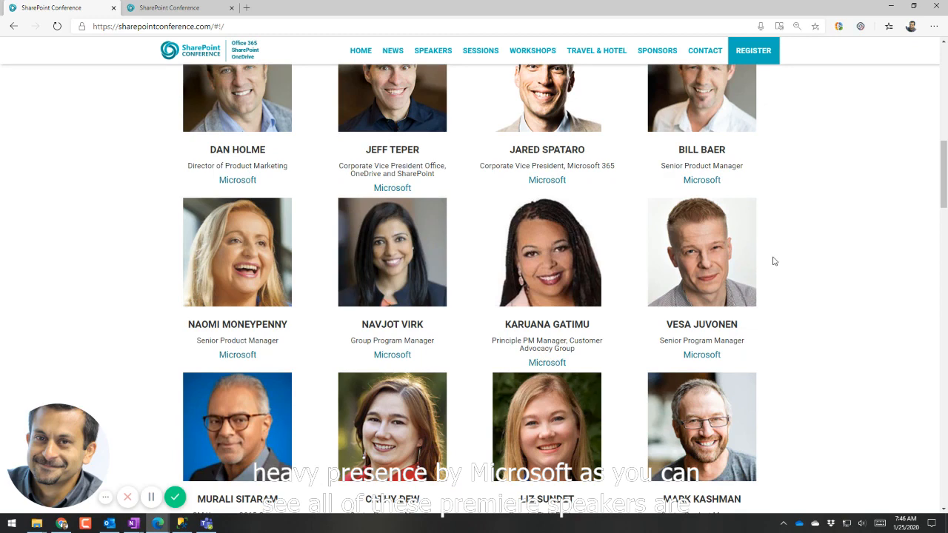
scroll(down, 3)
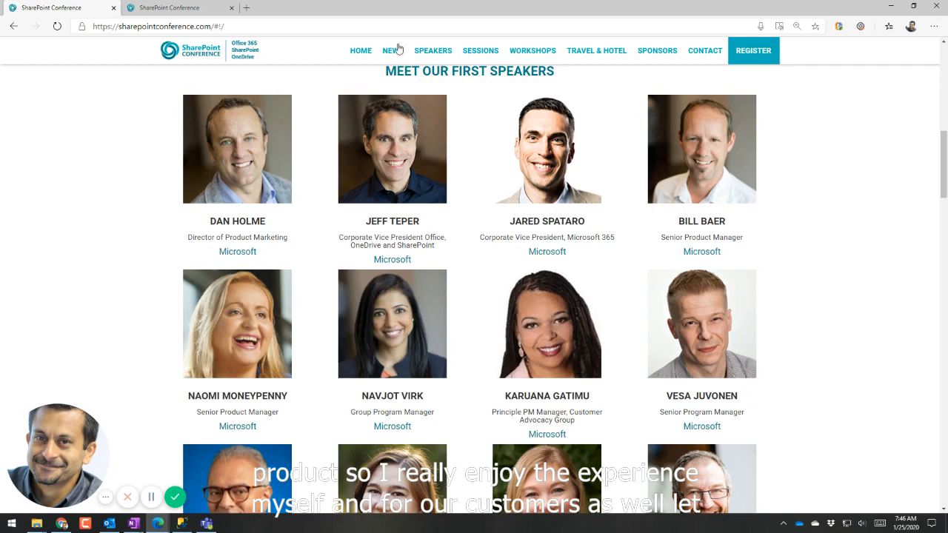
Go to the Speakers list and scroll down to Asif Rehmani's entry
click(432, 50)
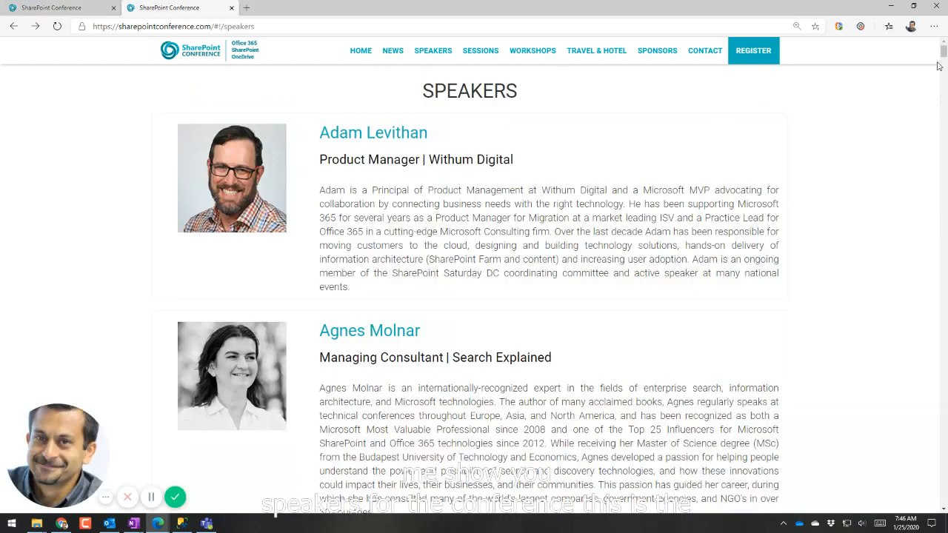
scroll(down, 3)
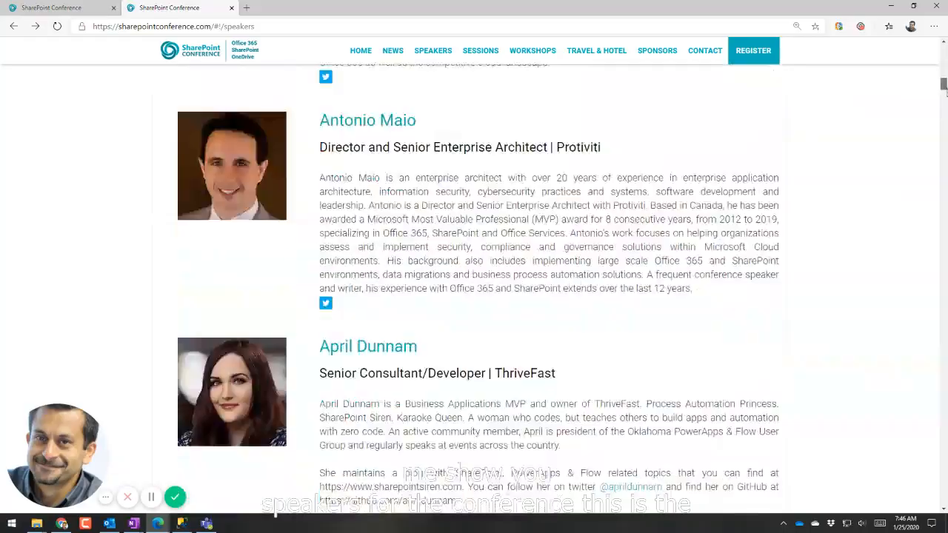
scroll(down, 3)
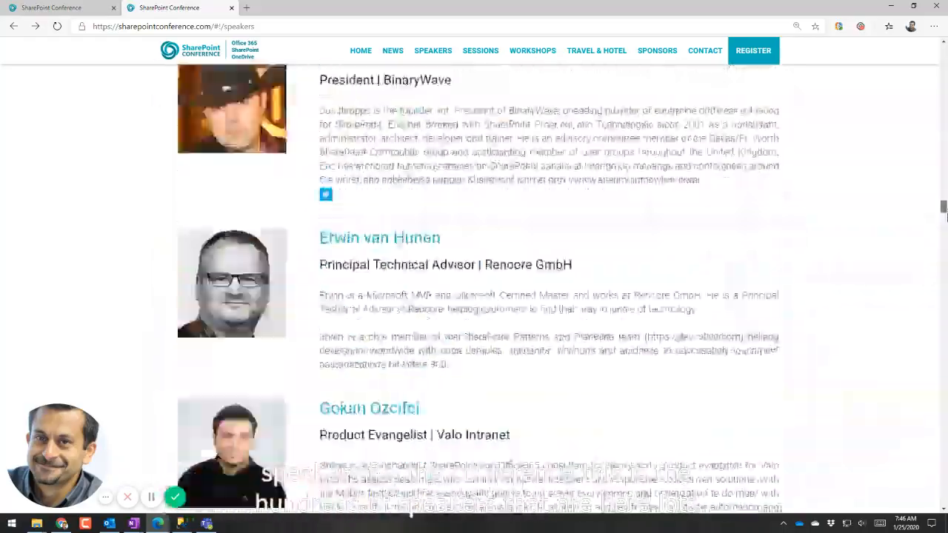
scroll(down, 3)
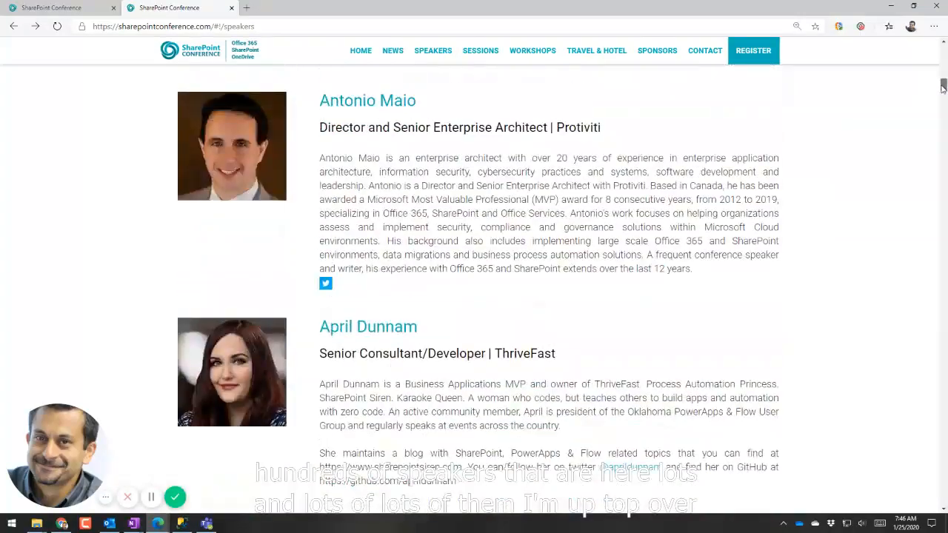
scroll(down, 3)
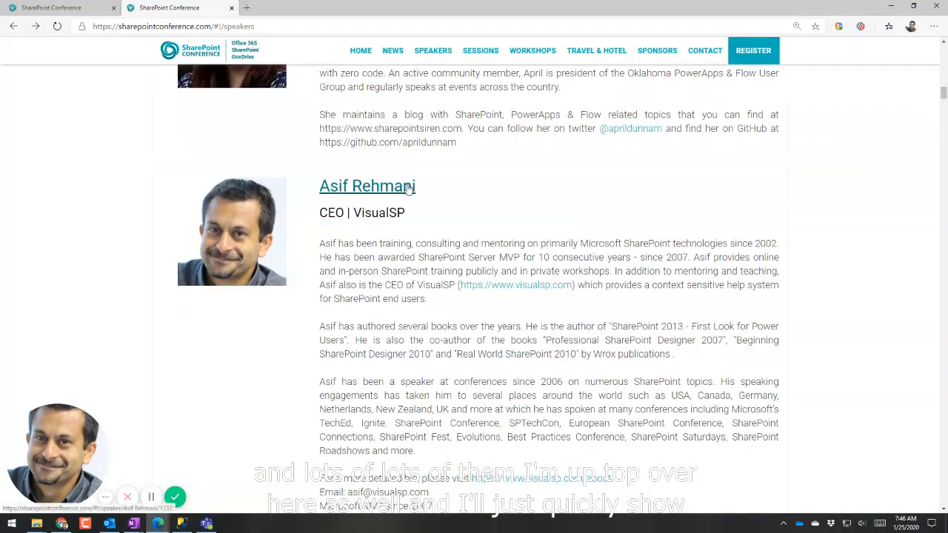
View Asif Rehmani's speaker page, his bio and the Sessions section on sustainable SharePoint adoption
click(367, 186)
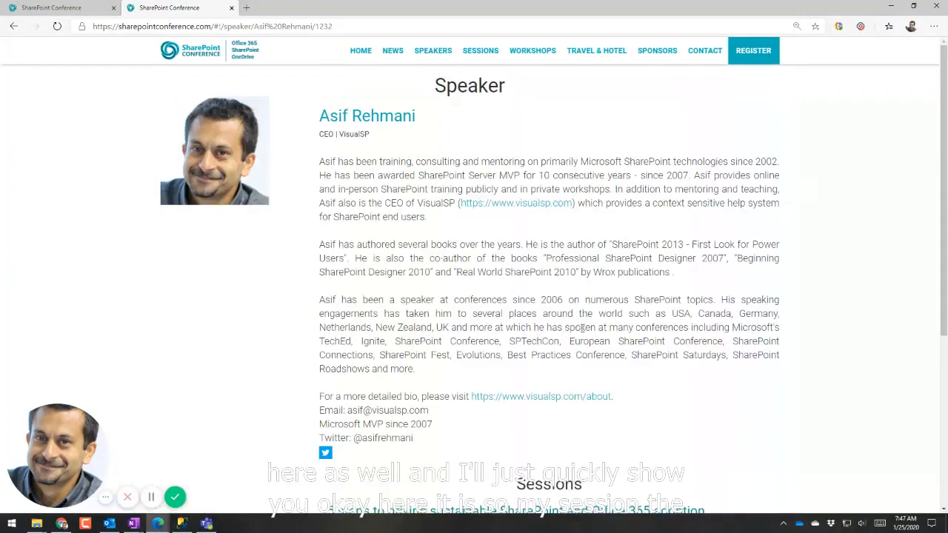
scroll(down, 3)
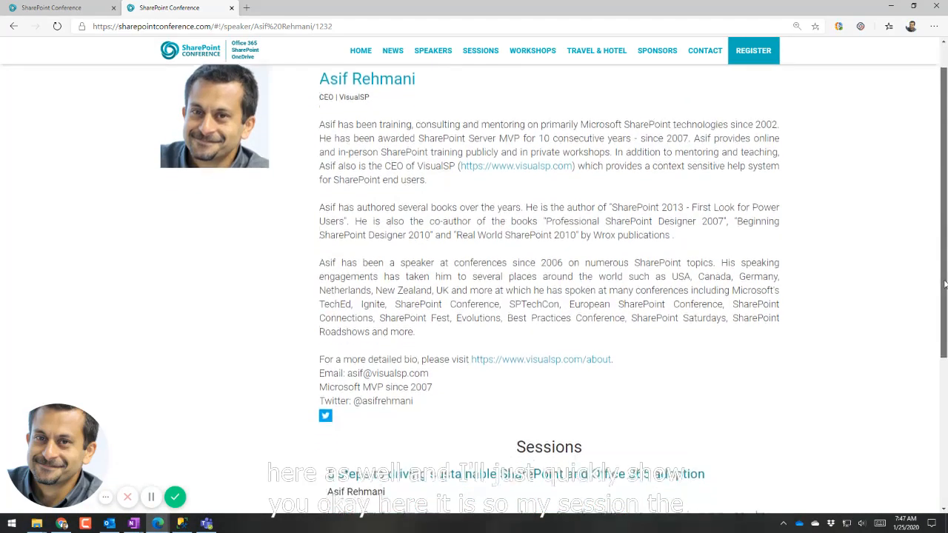
scroll(down, 3)
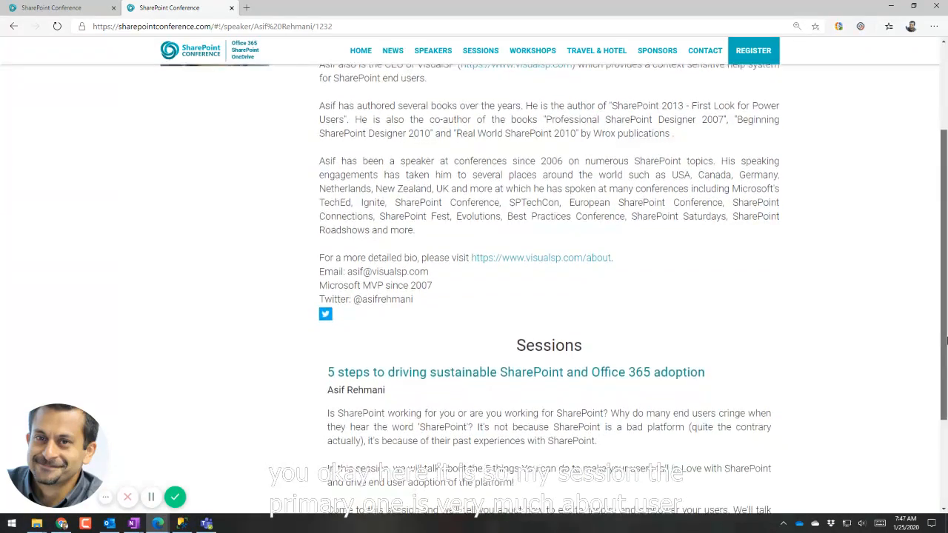